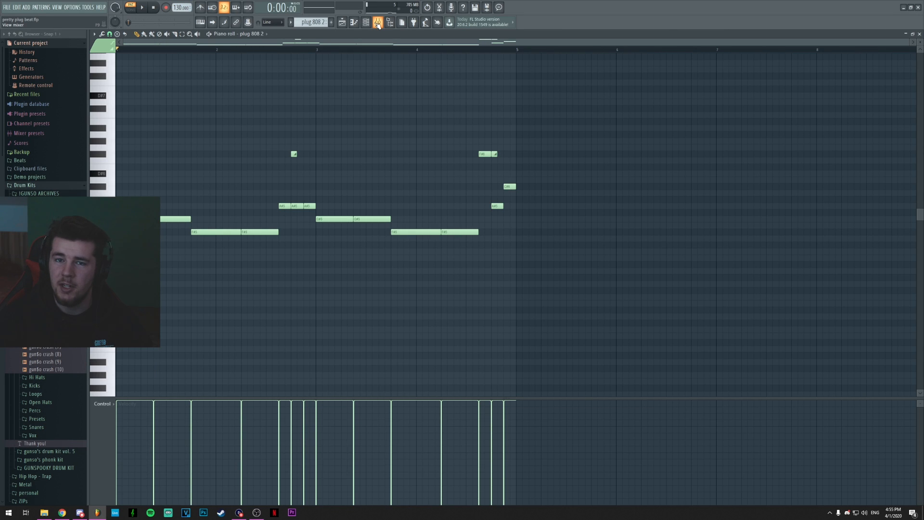
# Step: Open the mixer and the 808 insert's low-cut Parametric EQ 2, moving its window aside
pyautogui.click(377, 22)
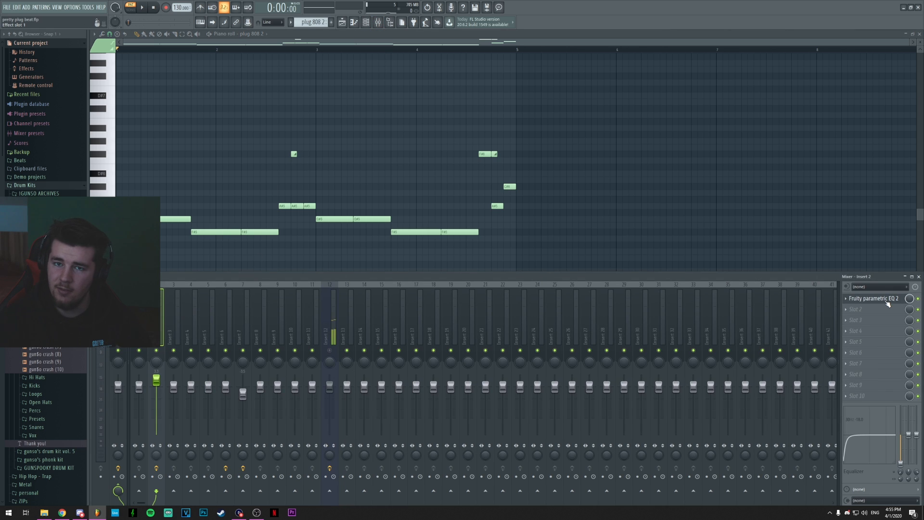
pyautogui.click(875, 299)
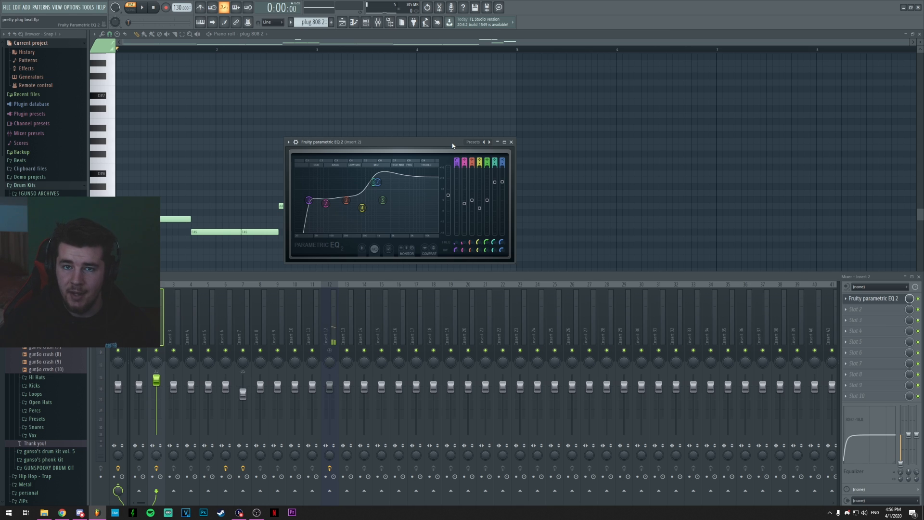
pyautogui.moveTo(378, 142); pyautogui.dragTo(354, 138)
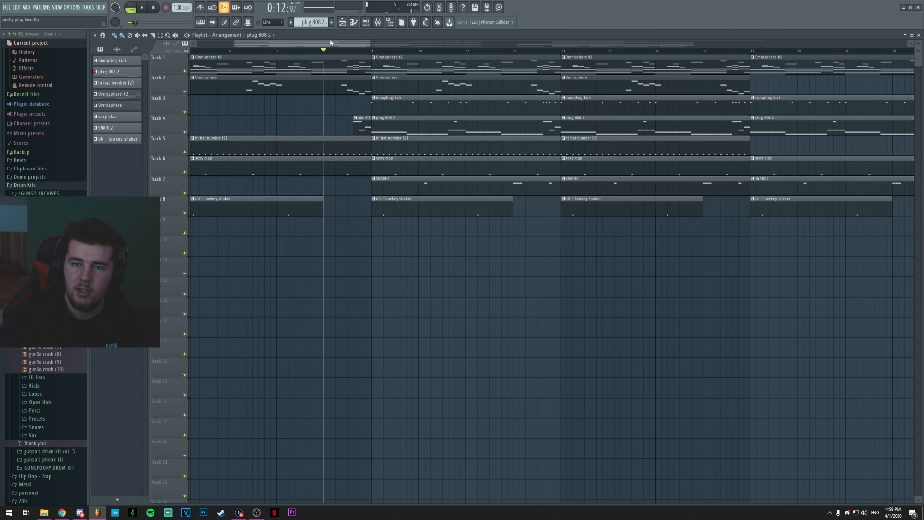
pyautogui.moveTo(348, 39)
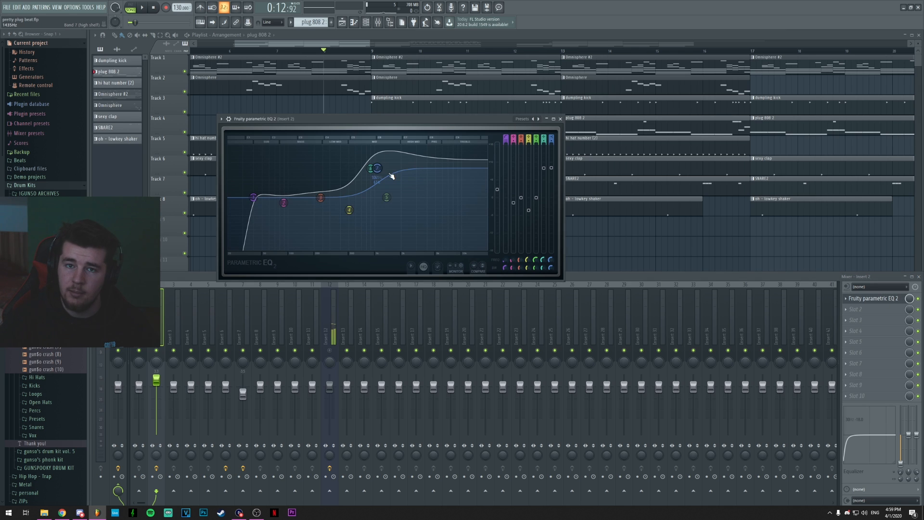
# Step: Drag the 808 EQ's Band 7 high shelf, then close the EQ and open another project
pyautogui.moveTo(386, 171); pyautogui.dragTo(378, 171)
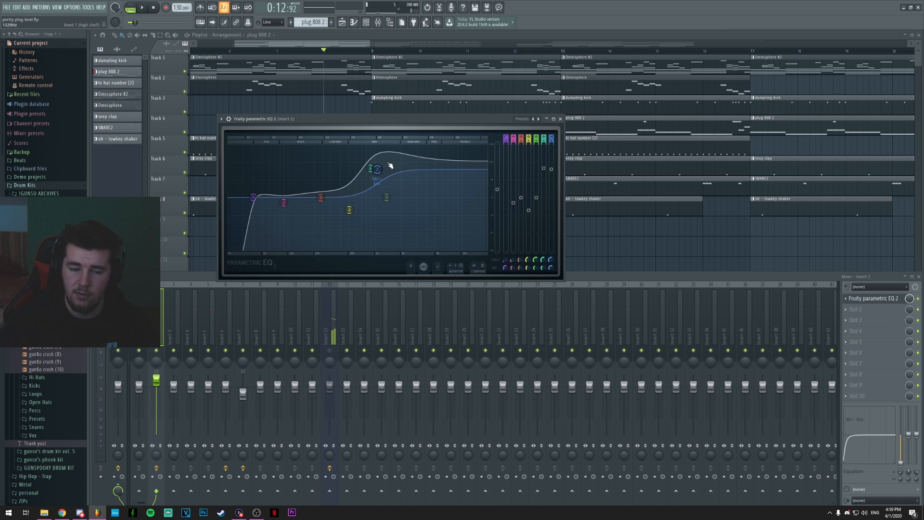
pyautogui.click(560, 119)
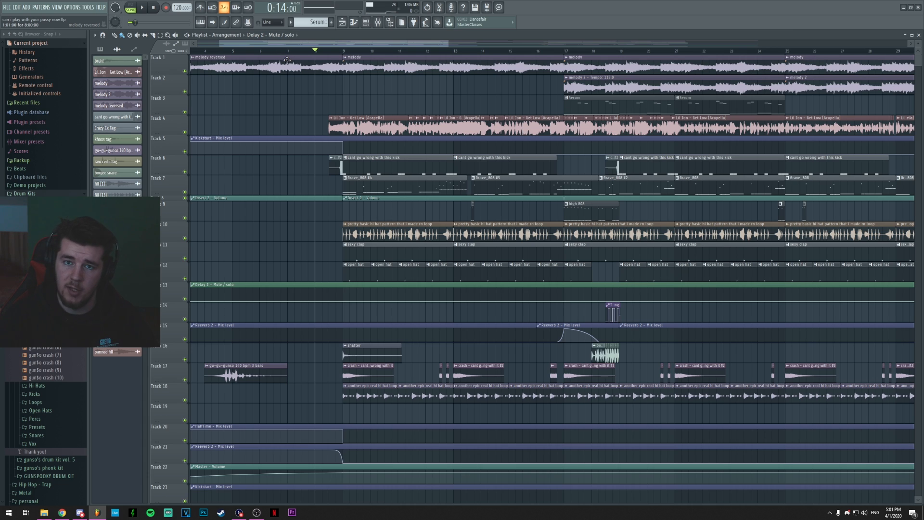
# Step: Play the second beat's song from the transport bar
pyautogui.click(145, 9)
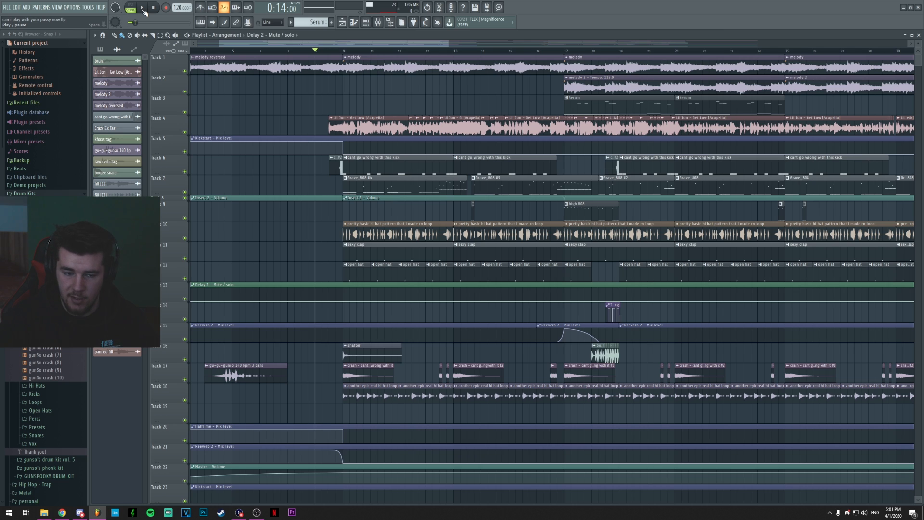
pyautogui.click(145, 9)
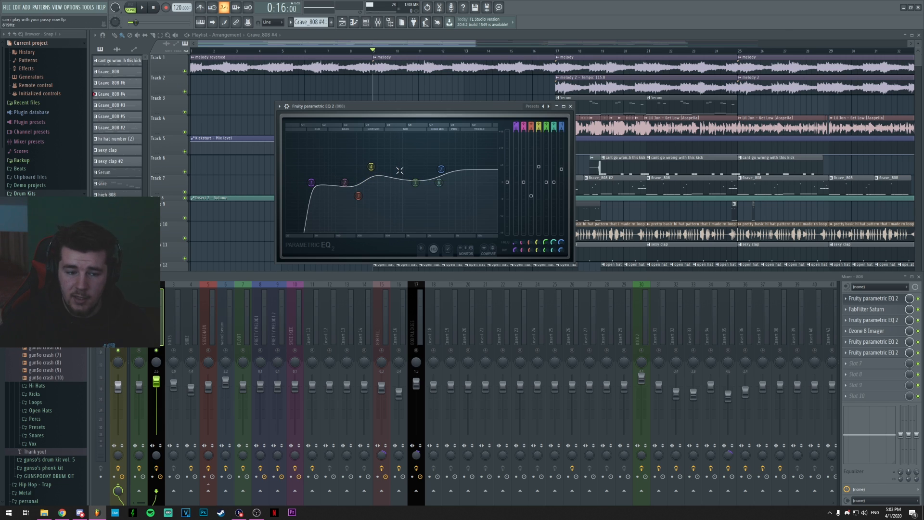
# Step: Reshape the 808's Parametric EQ 2 curve: low and high roll-off around a midrange boost
pyautogui.moveTo(310, 182); pyautogui.dragTo(317, 184)
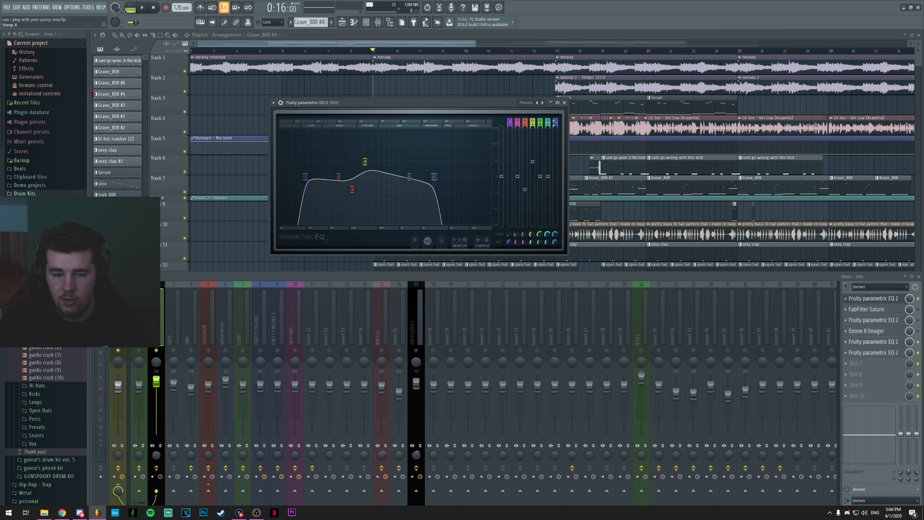
# Step: Lower the Band 7 low-pass cutoff and reshape the Band 6 peak on the 808 EQ
pyautogui.moveTo(434, 176); pyautogui.dragTo(435, 177)
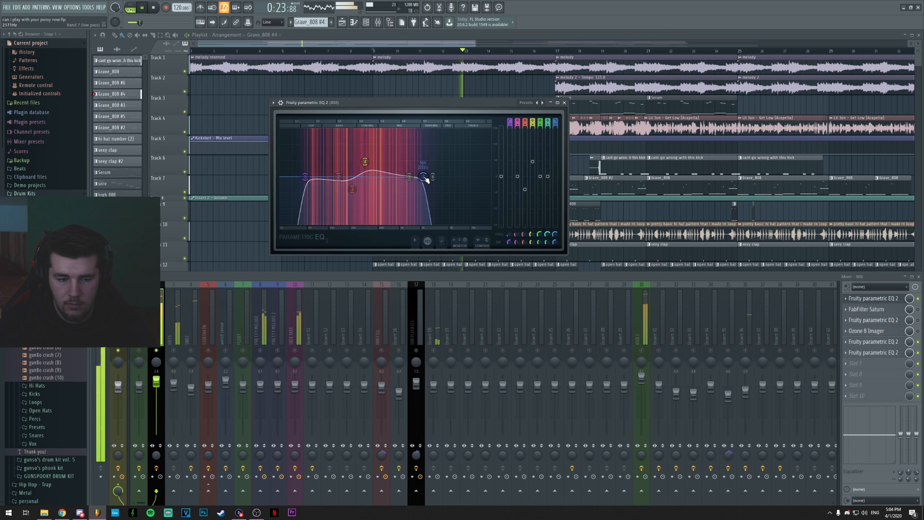
pyautogui.moveTo(423, 177); pyautogui.dragTo(435, 178)
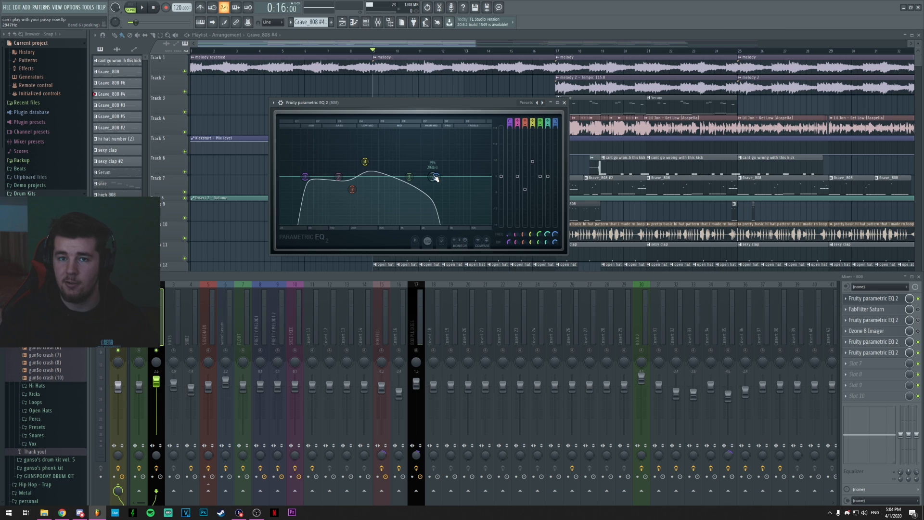
pyautogui.moveTo(434, 176); pyautogui.dragTo(434, 177)
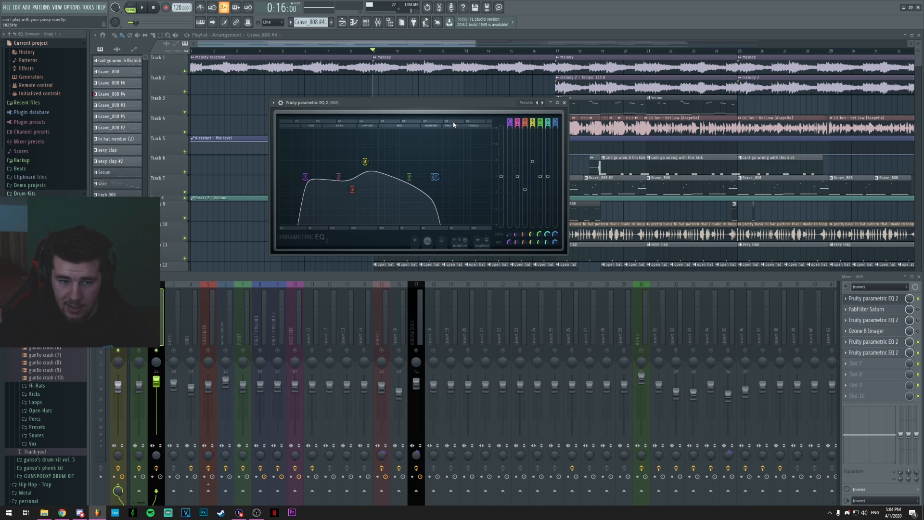
pyautogui.moveTo(417, 102); pyautogui.dragTo(426, 117)
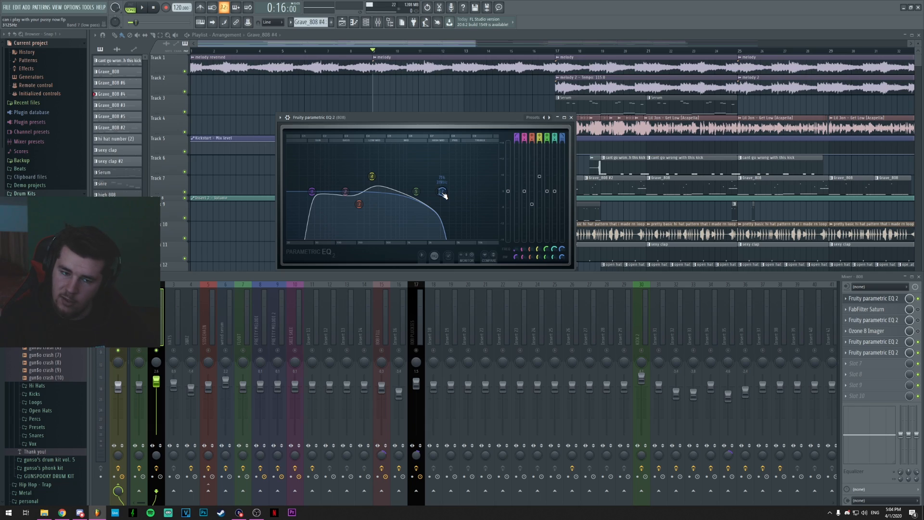
pyautogui.moveTo(441, 191); pyautogui.dragTo(441, 194)
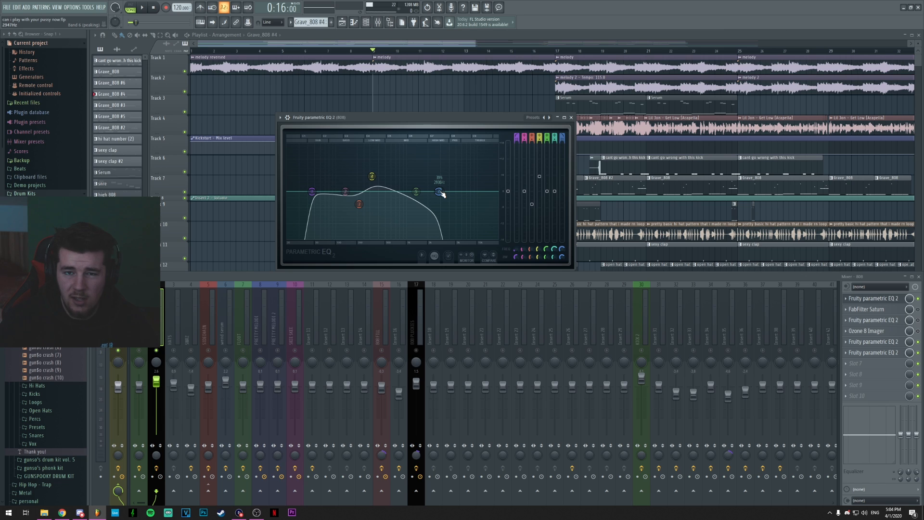
pyautogui.moveTo(441, 193); pyautogui.dragTo(441, 191)
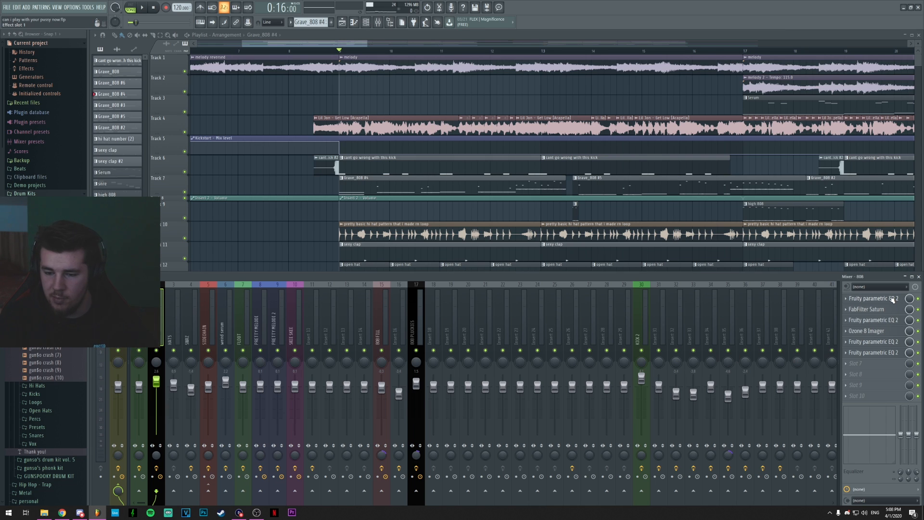
# Step: Refine bands 1 and 2 on the slot 1 EQ, then open Grave_808's volume options
pyautogui.click(874, 298)
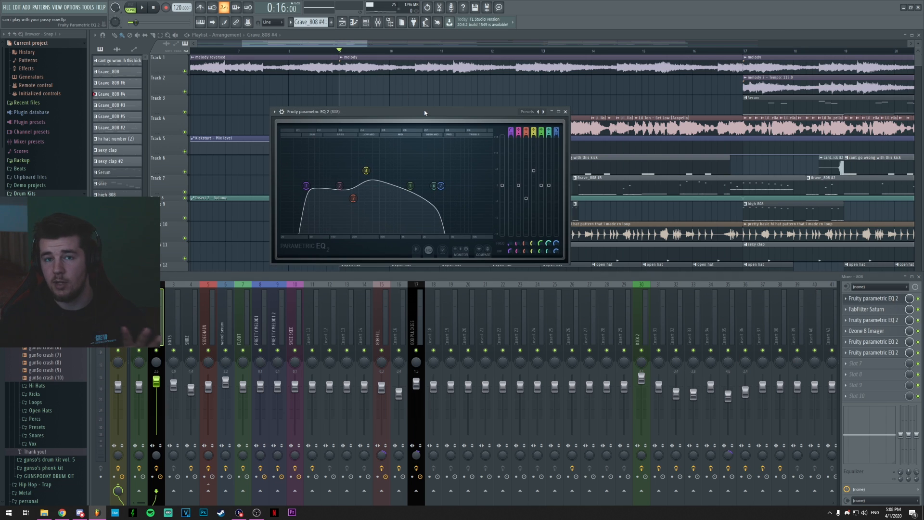
pyautogui.moveTo(305, 194); pyautogui.dragTo(306, 186)
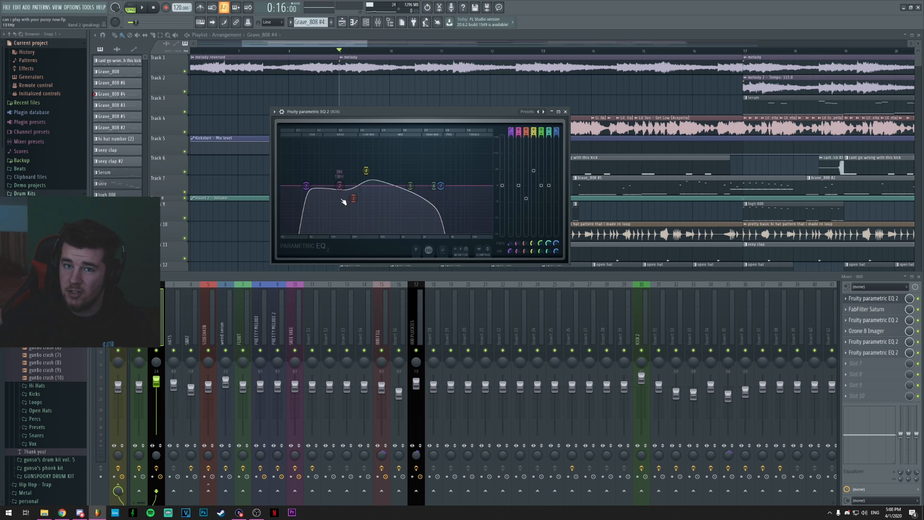
pyautogui.moveTo(307, 189); pyautogui.dragTo(307, 186)
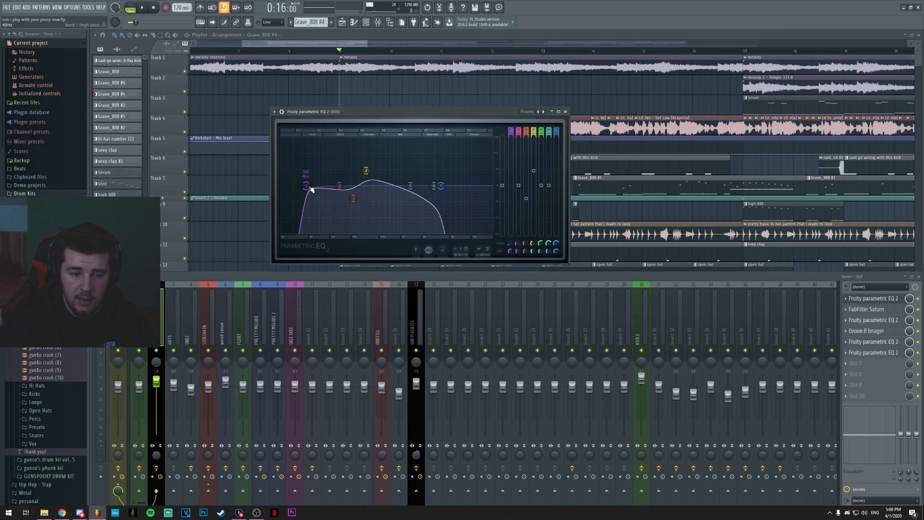
pyautogui.moveTo(306, 187); pyautogui.dragTo(321, 189)
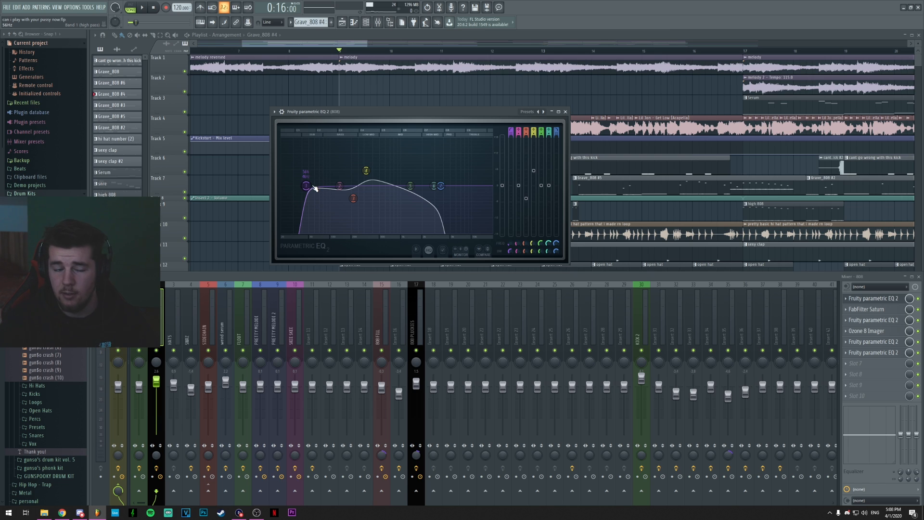
pyautogui.moveTo(306, 186); pyautogui.dragTo(306, 194)
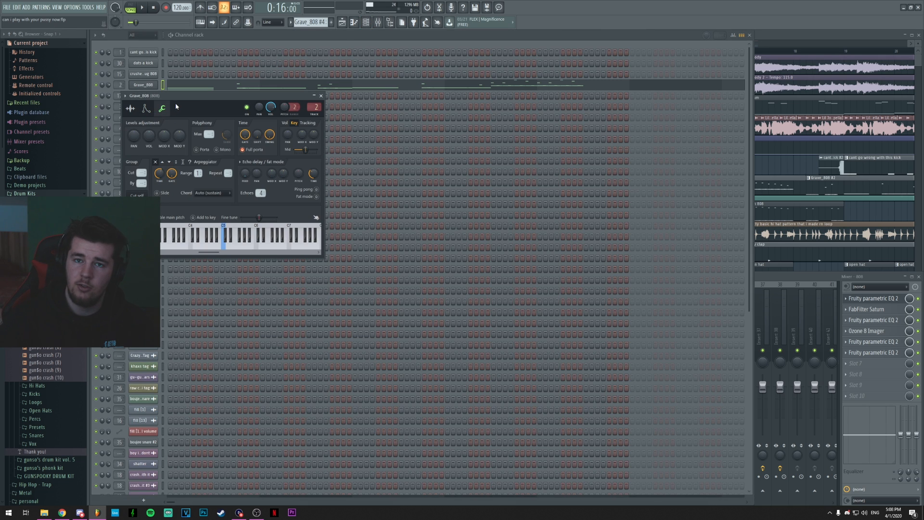
pyautogui.rightClick(148, 137)
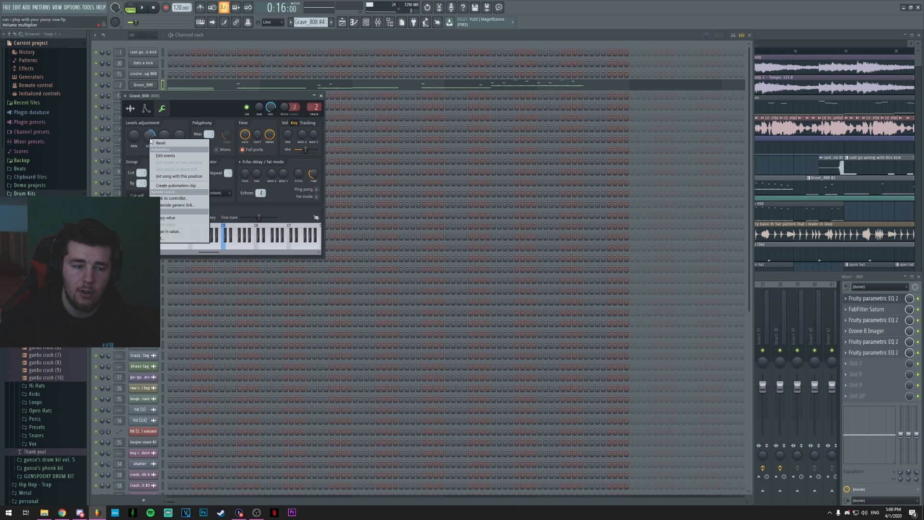